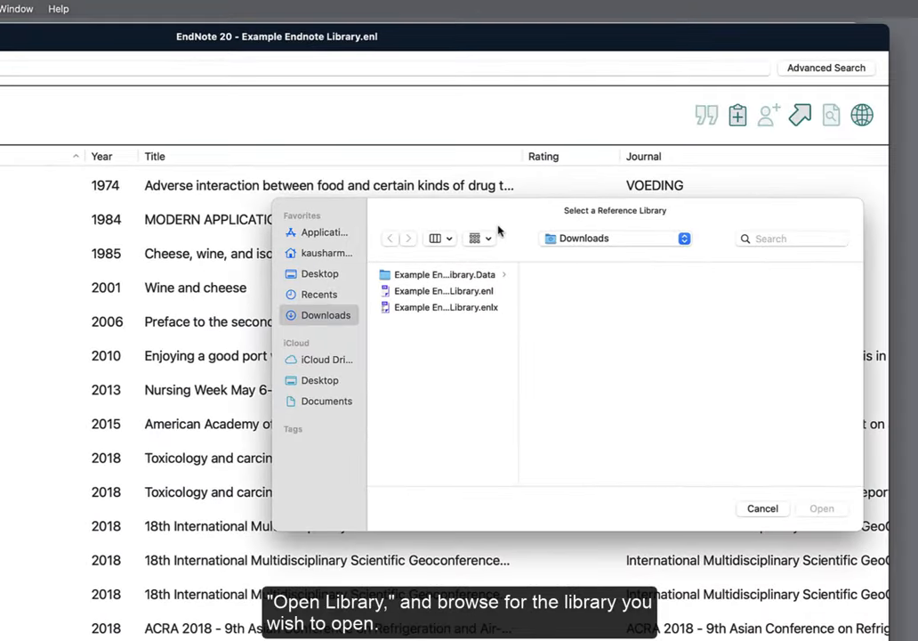
Open 'Example Endnote Library.enl' from the Downloads folder
left_click(443, 291)
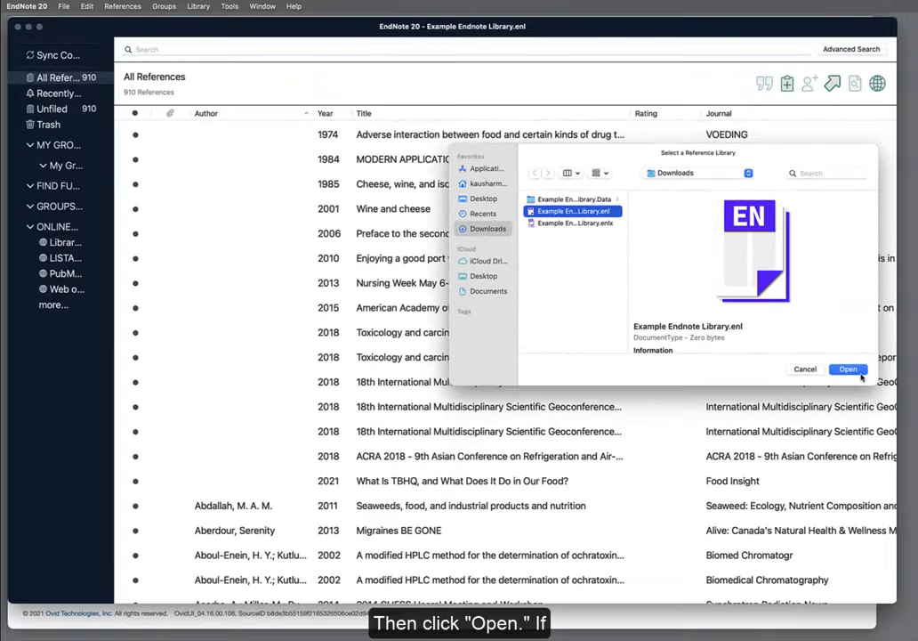
left_click(848, 369)
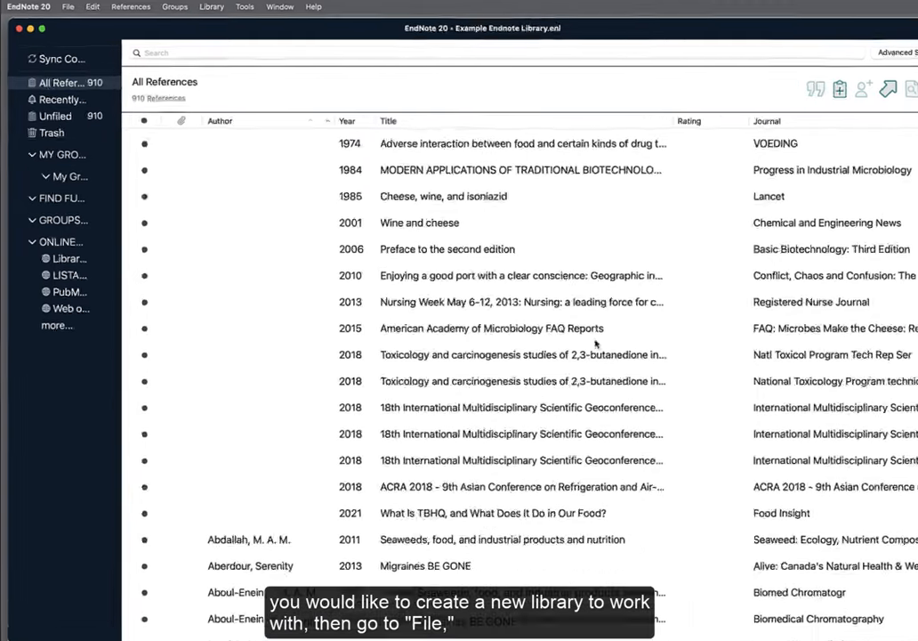
Save a new library as 'My EndNote Library Ovid' in Downloads
left_click(67, 6)
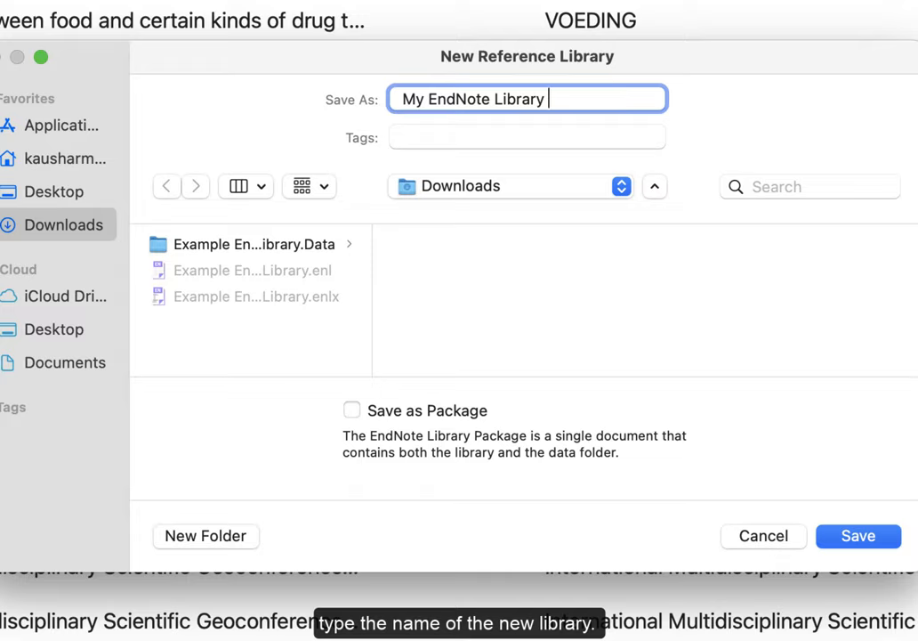
type("Ovi")
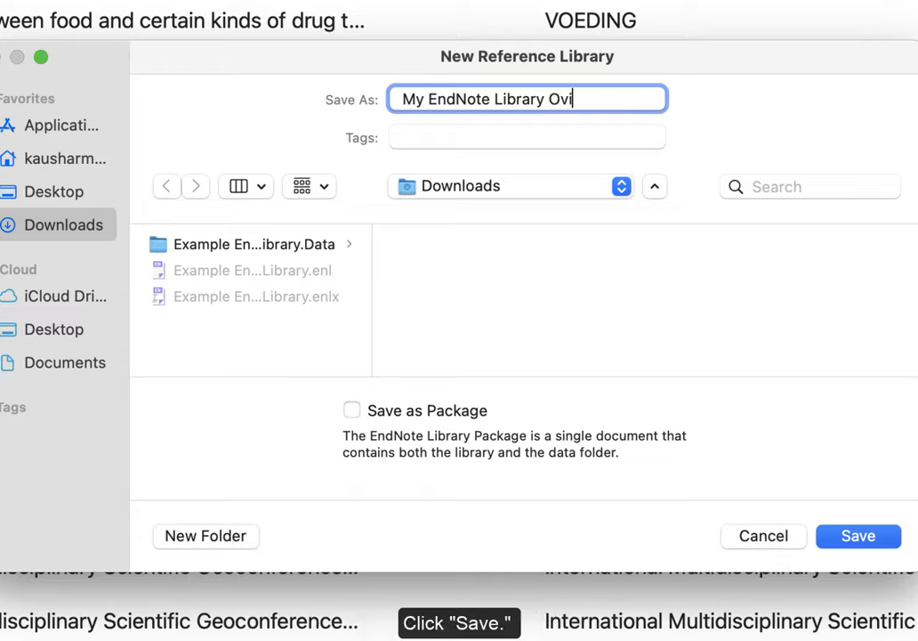
type("d")
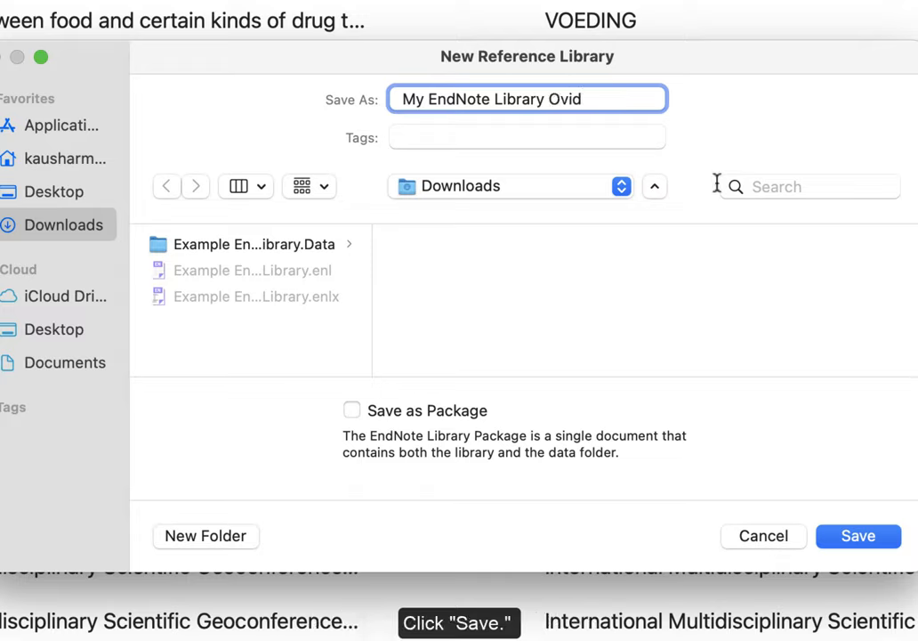
left_click(859, 536)
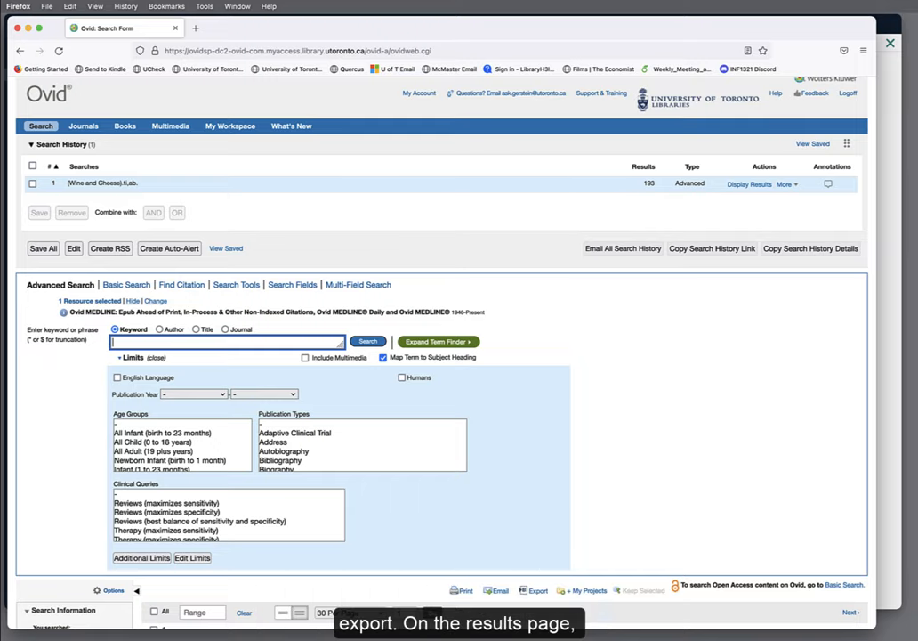
scroll("down", 3)
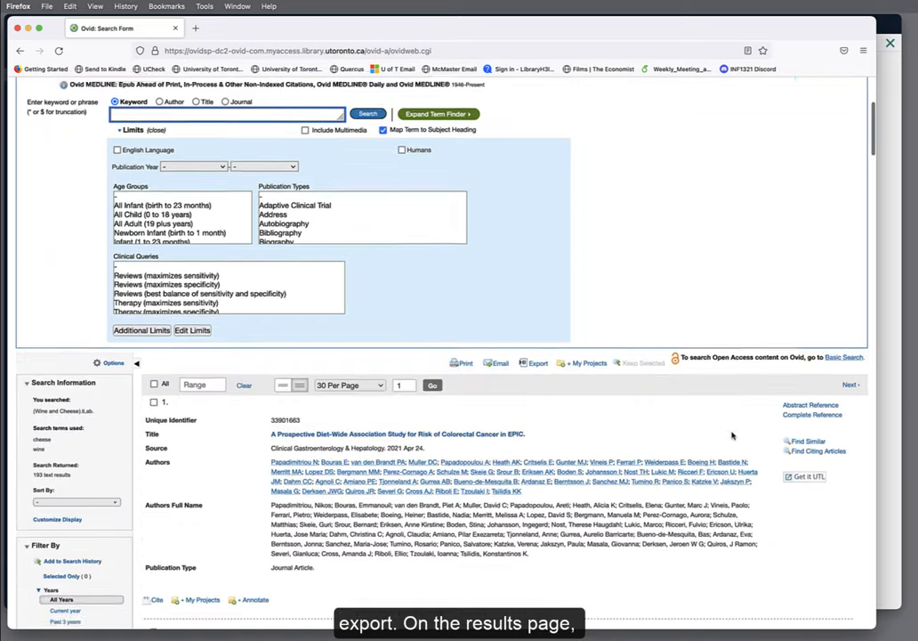
scroll("down", 3)
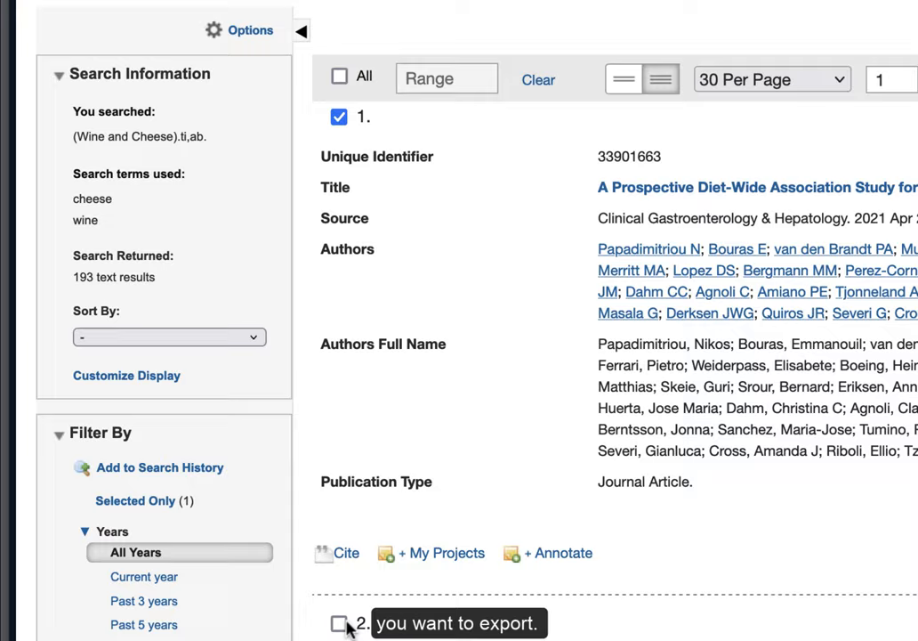
scroll("down", 3)
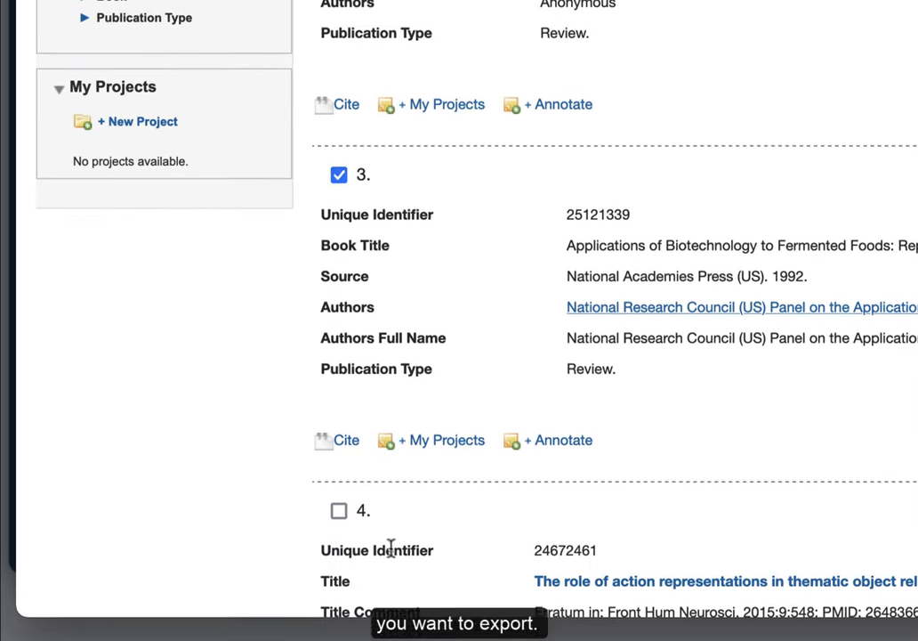
left_click(338, 511)
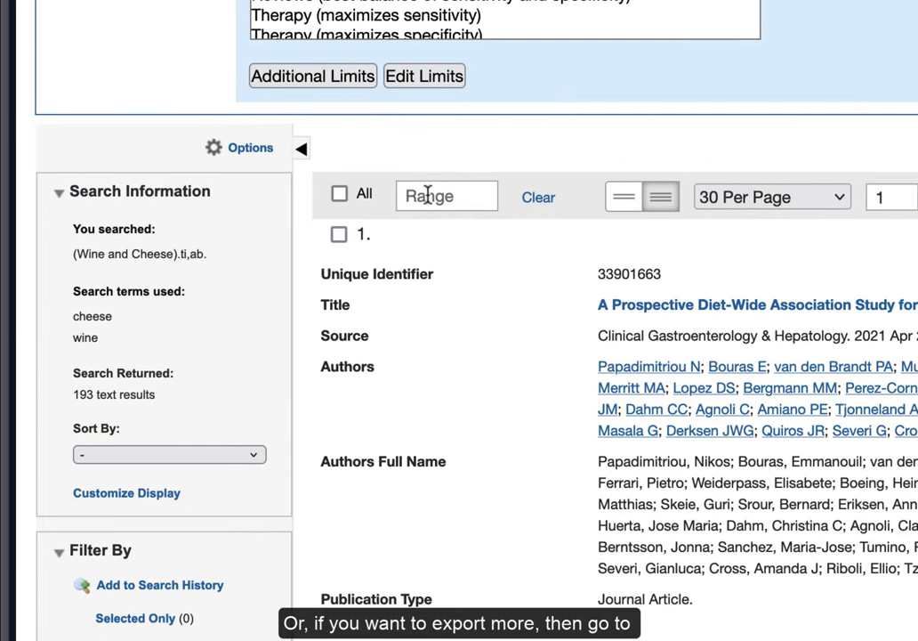
Enter the record range 1-2000 above the wine and cheese results
left_click(447, 196)
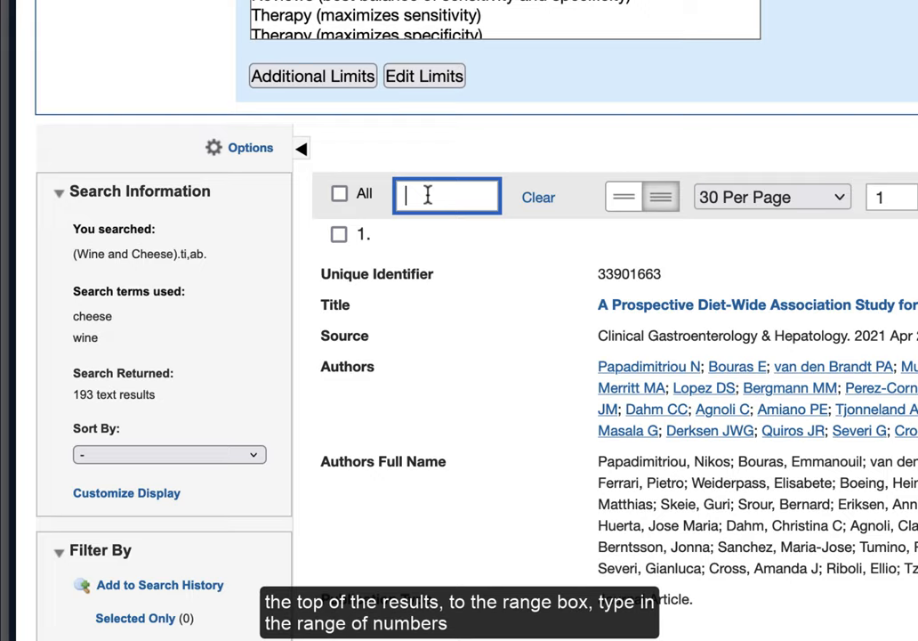
type("1-2000")
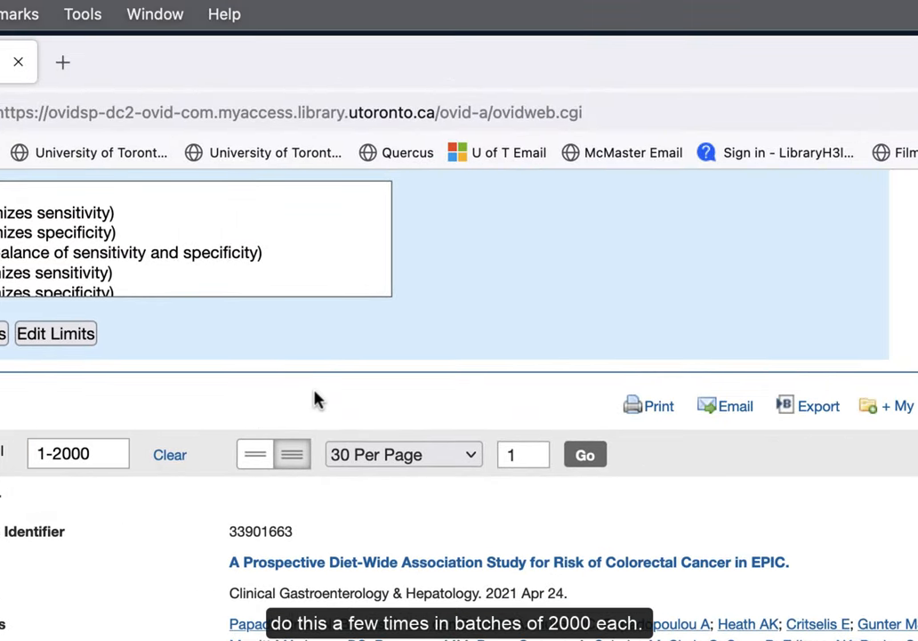
scroll("down", 3)
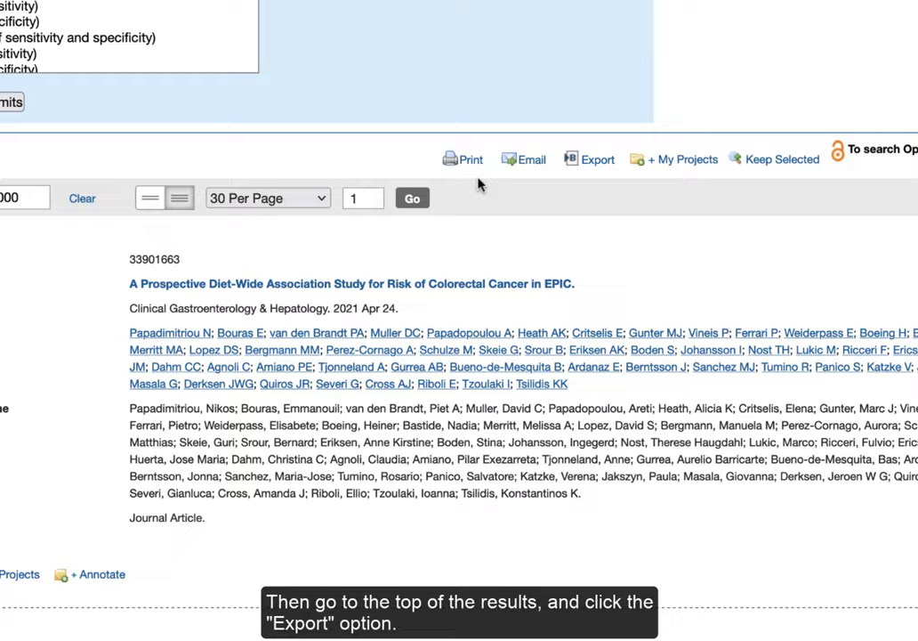
Export the 193 records in EndNote format with Complete Reference fields
left_click(573, 159)
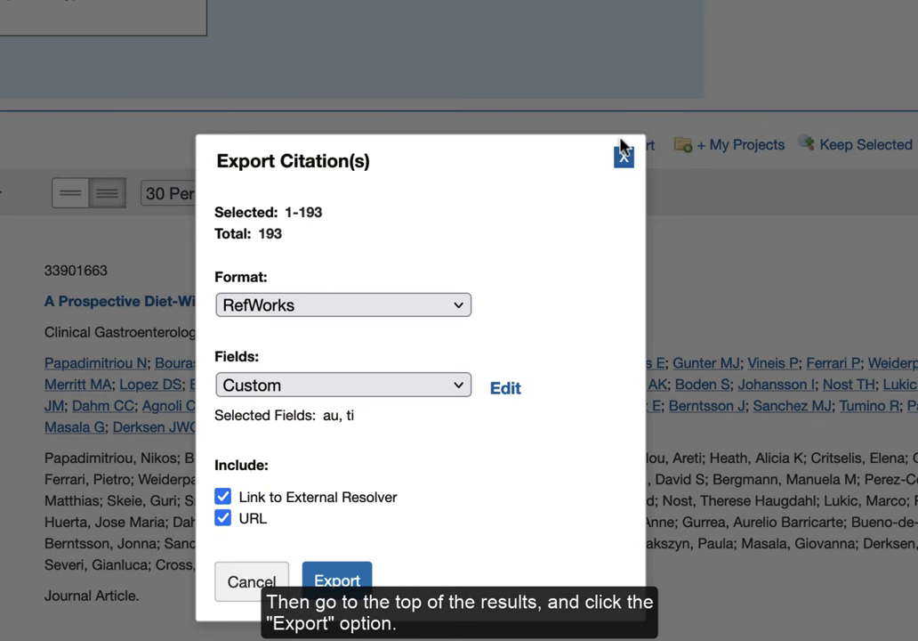
mouse_move(496, 280)
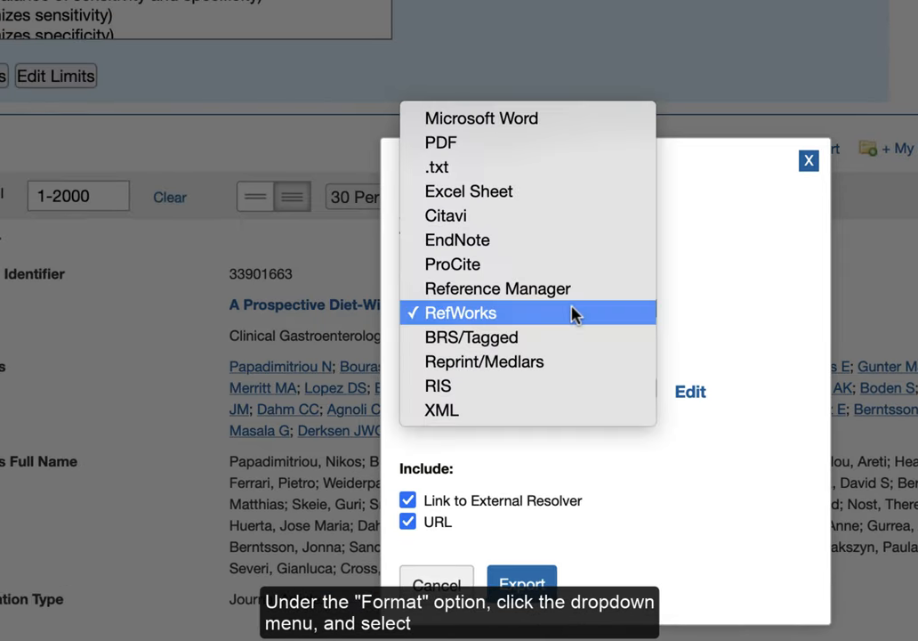
left_click(458, 240)
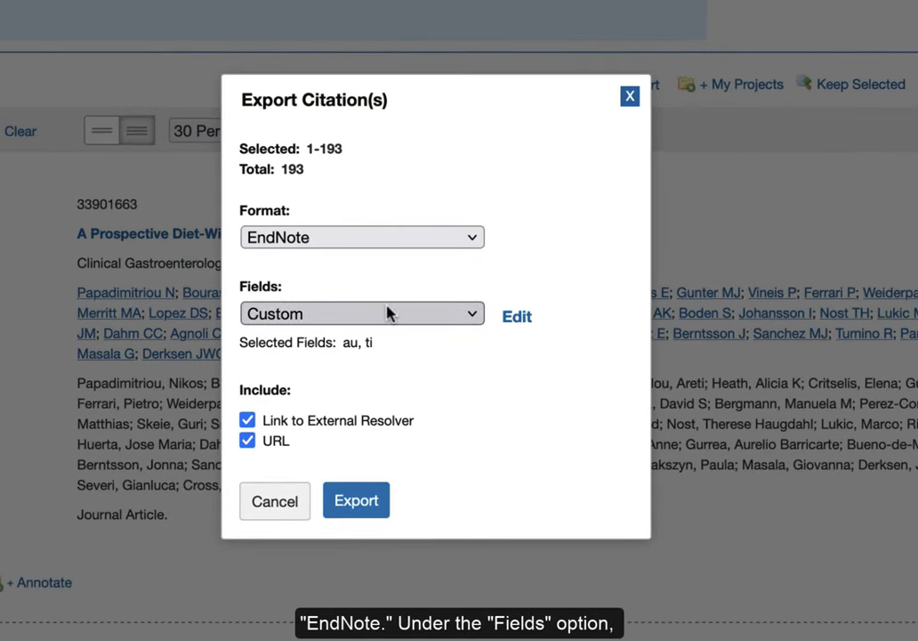
left_click(361, 312)
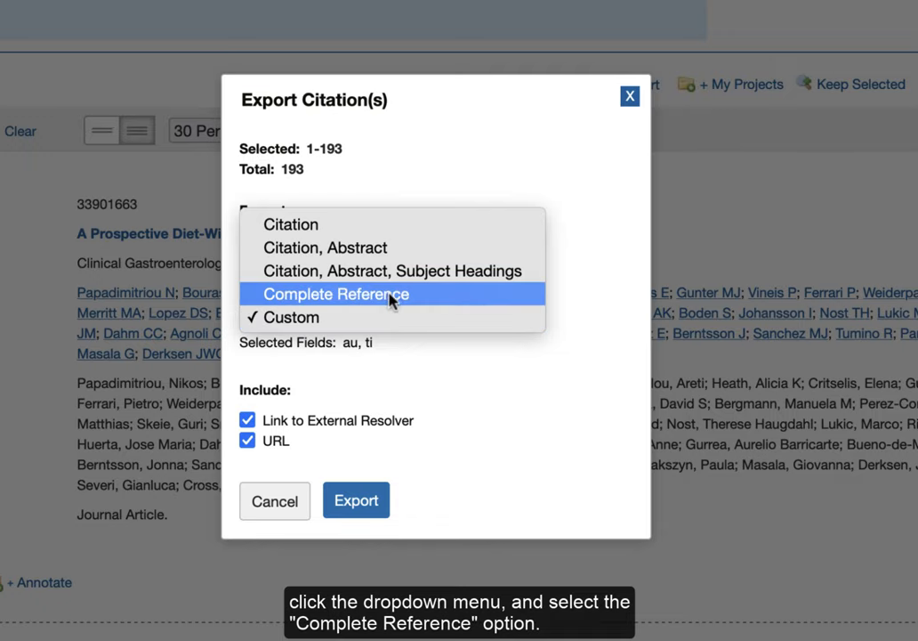
left_click(336, 294)
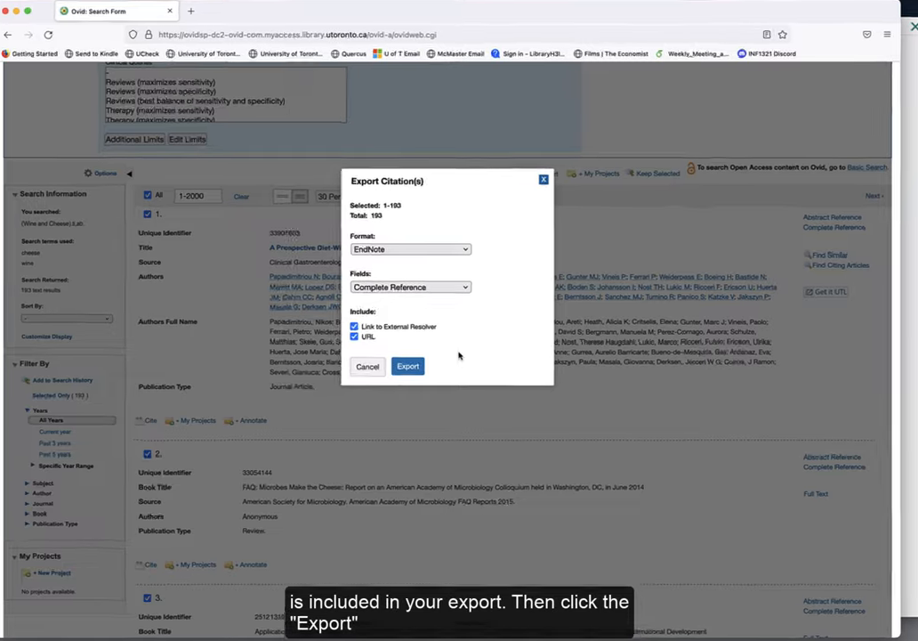
left_click(408, 366)
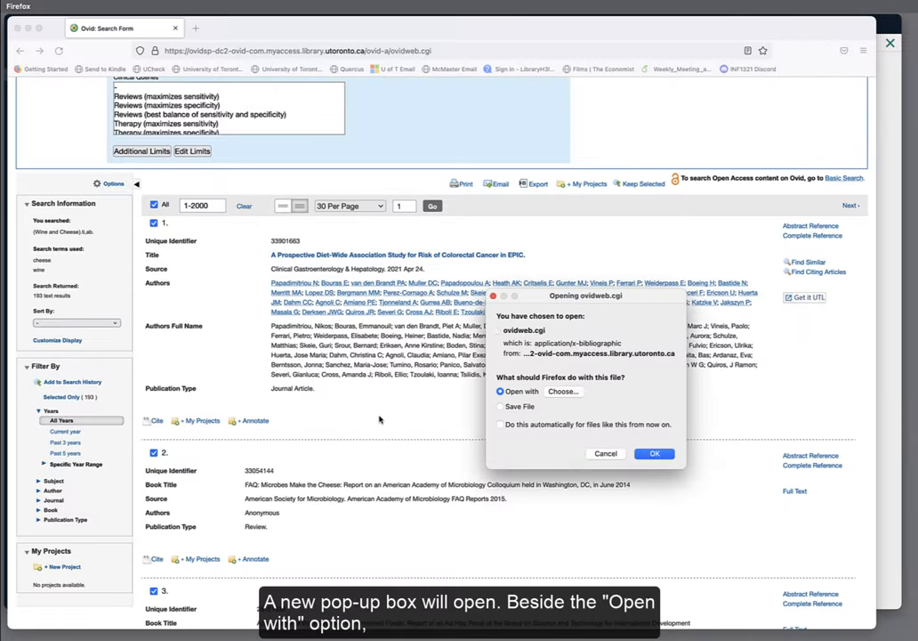
mouse_move(412, 412)
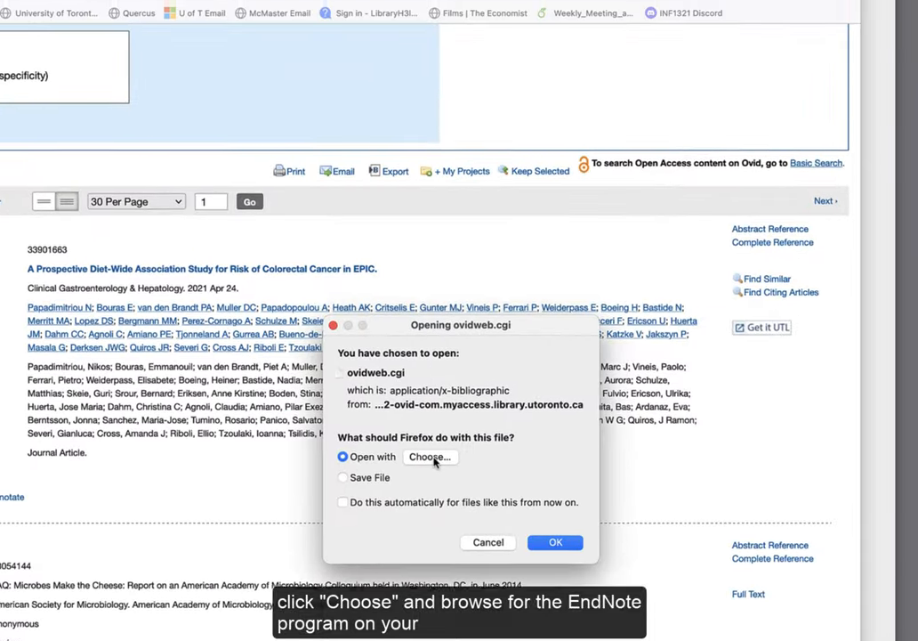
Open the exported ovidweb.cgi file with Applications > EndNote 20
left_click(429, 456)
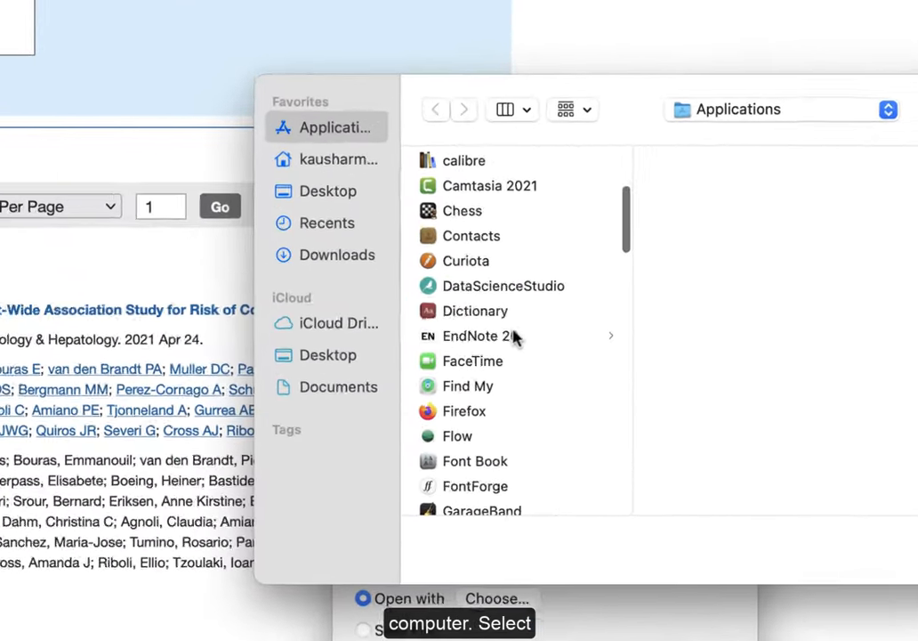
left_click(479, 335)
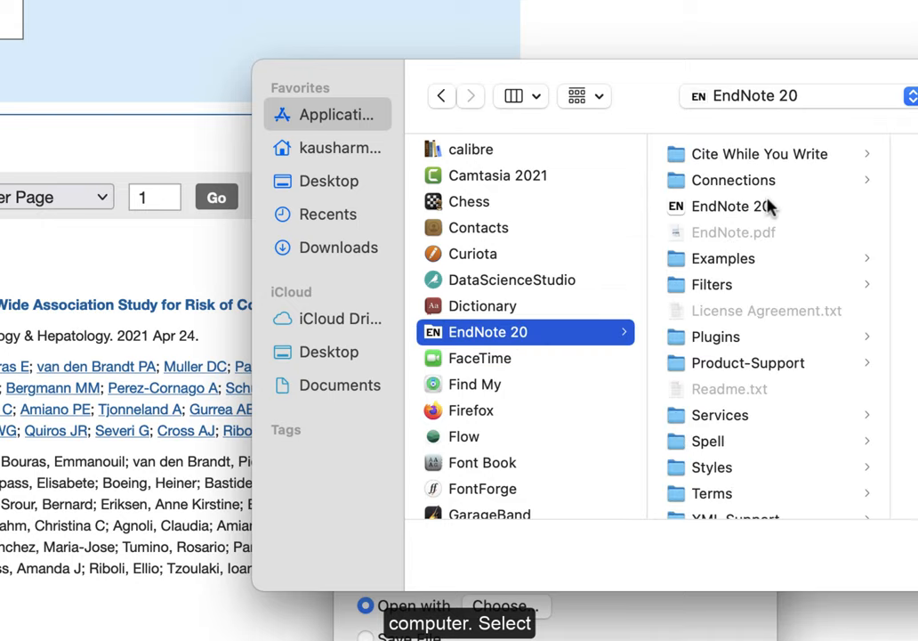
left_click(730, 205)
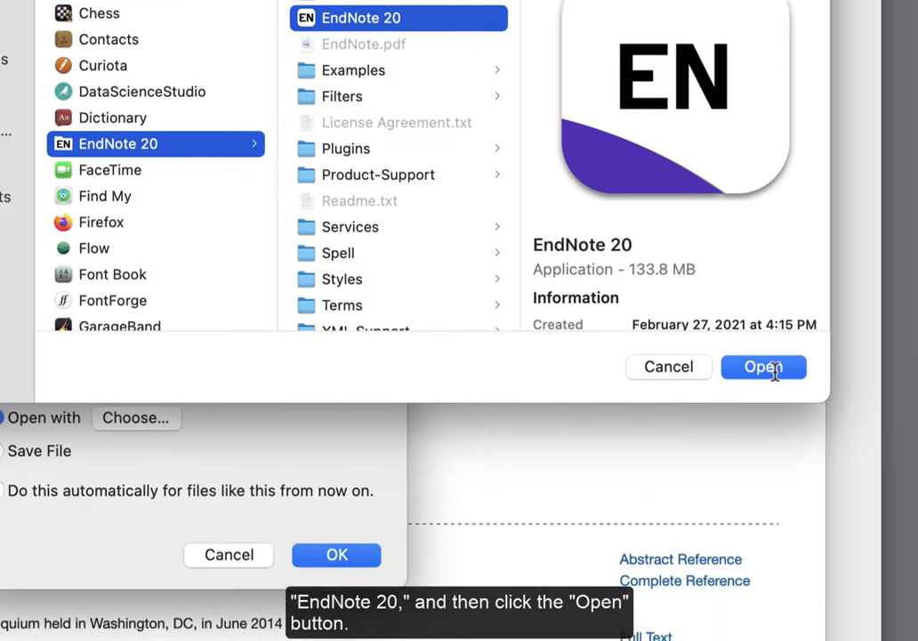
left_click(763, 367)
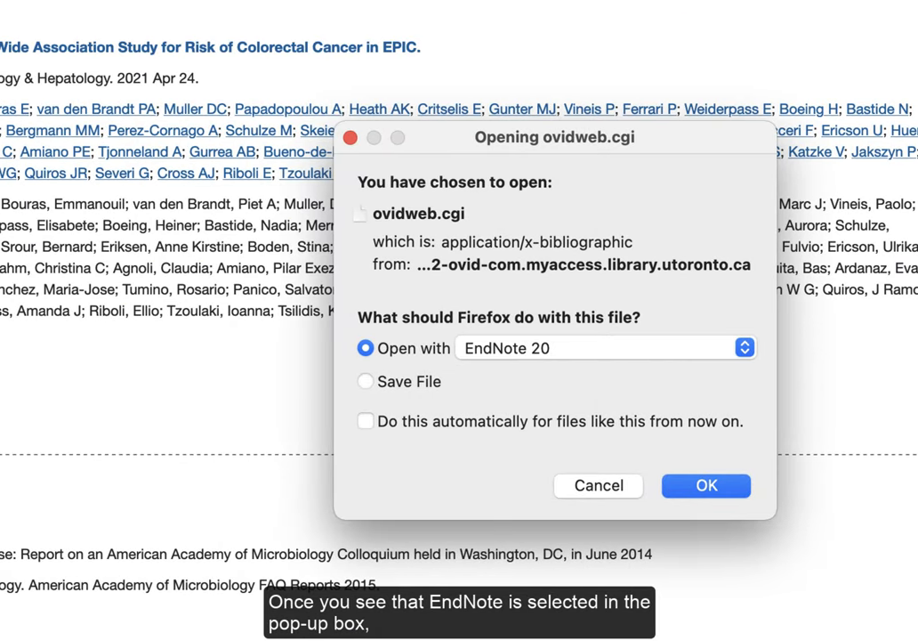
mouse_move(887, 395)
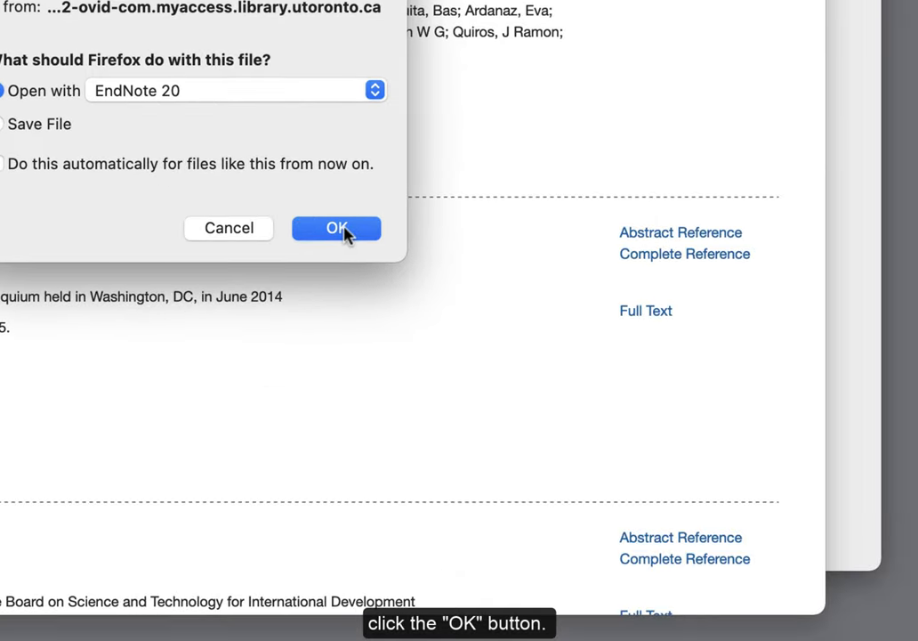
left_click(336, 227)
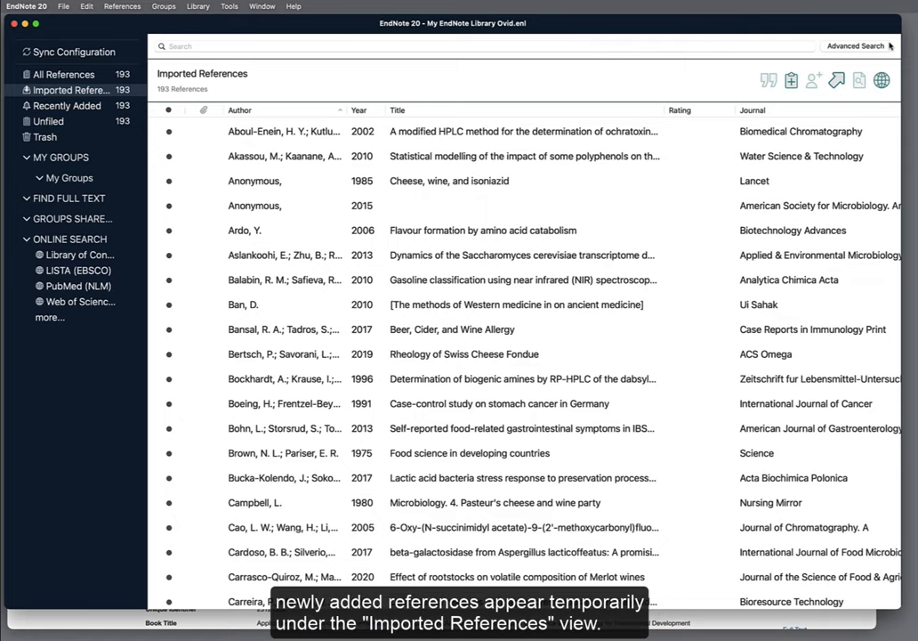
mouse_move(314, 123)
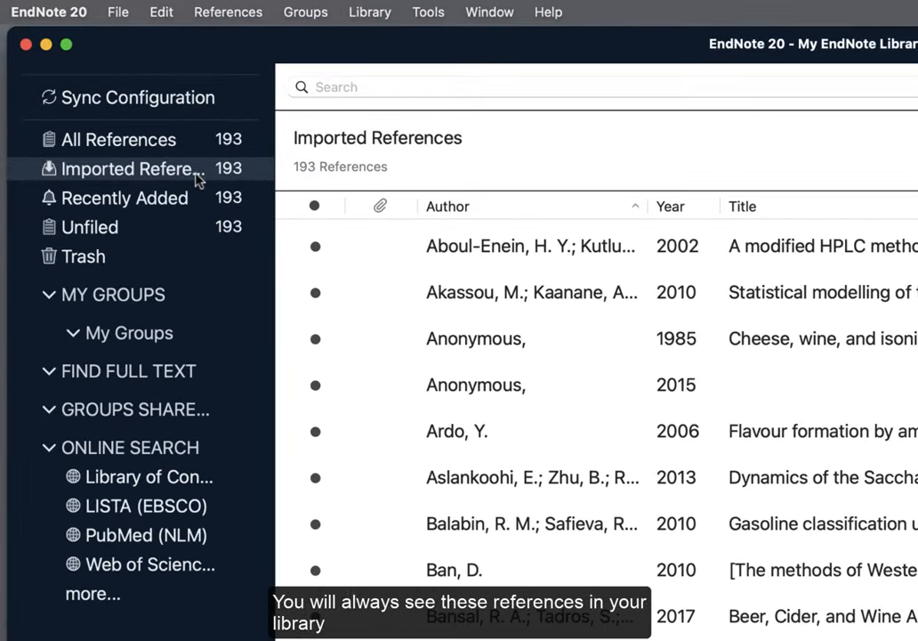
Select the Imported References group to list the 193 Ovid references
left_click(129, 169)
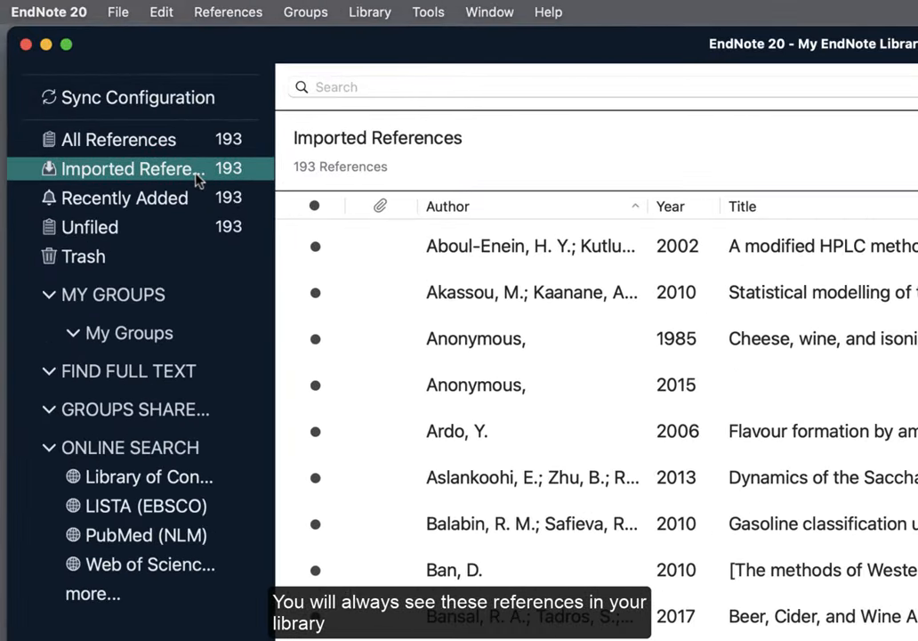